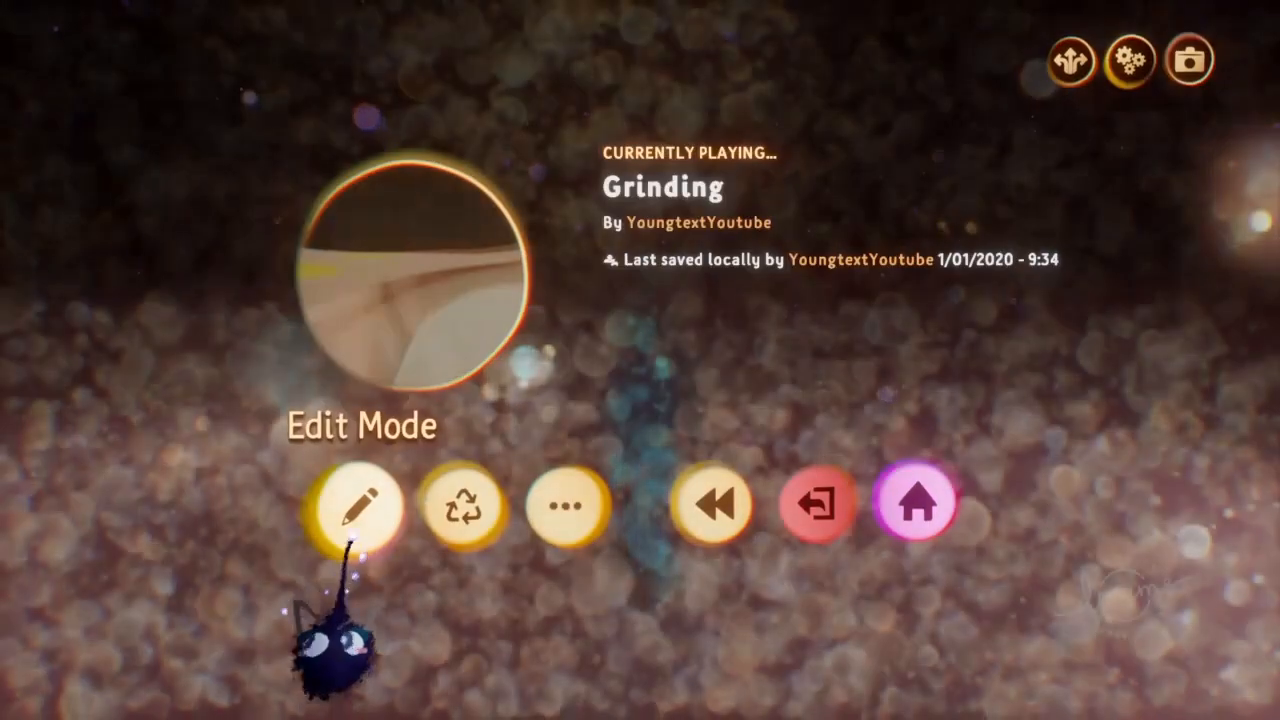
Step: Choose Edit Mode from the Grinding creation's pause menu
{"action": "left_click", "coordinate": [360, 505]}
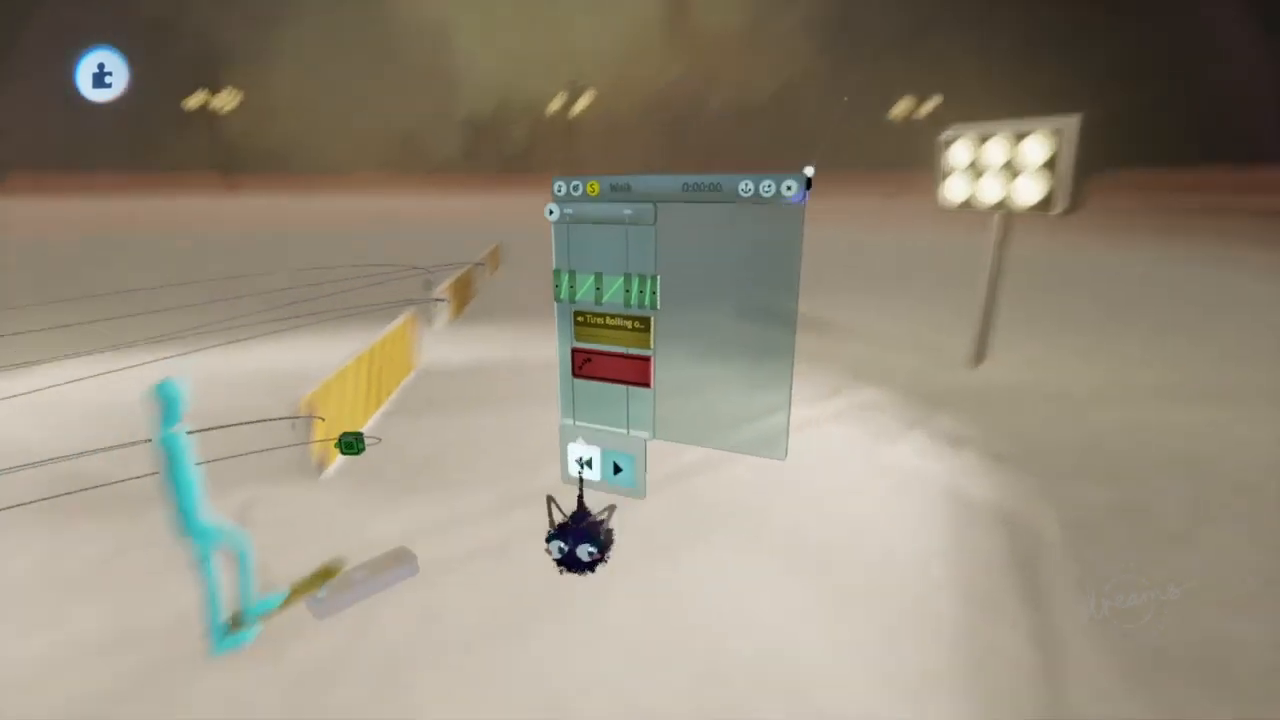
Step: Preview the Walk animation, pause it, rewind to the start and replay it
{"action": "left_click", "coordinate": [619, 470]}
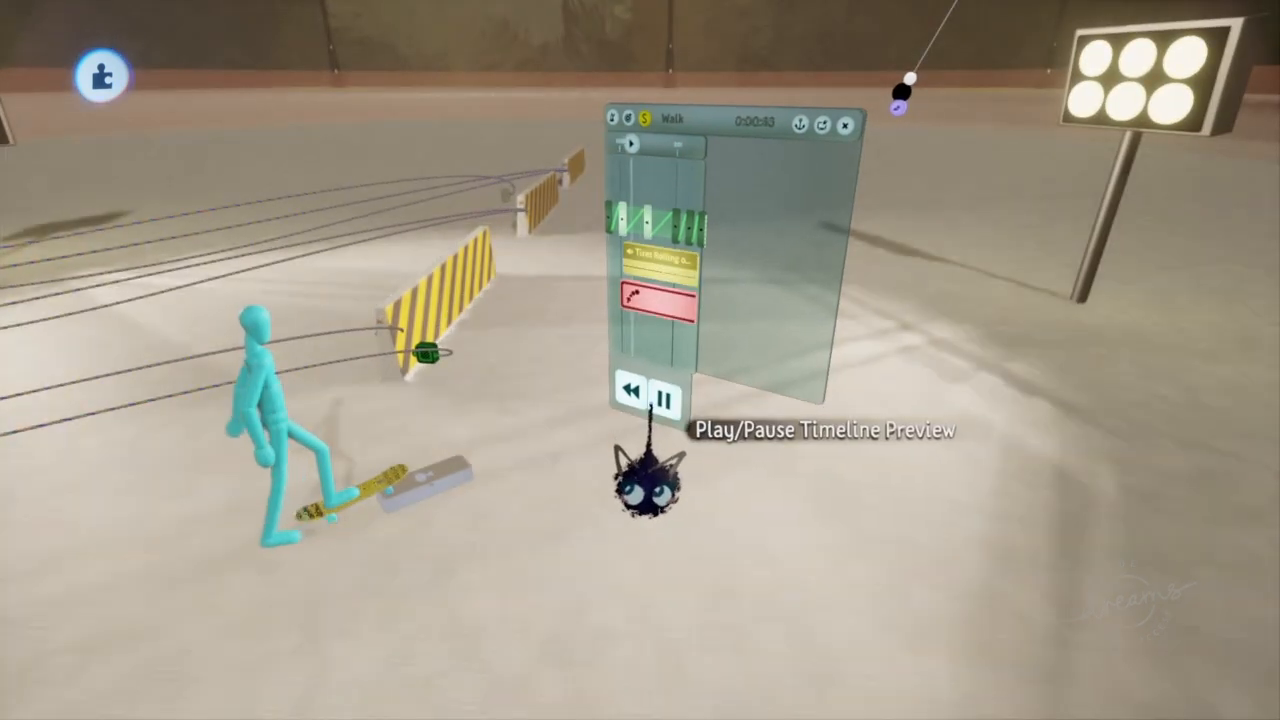
{"action": "left_click", "coordinate": [663, 391]}
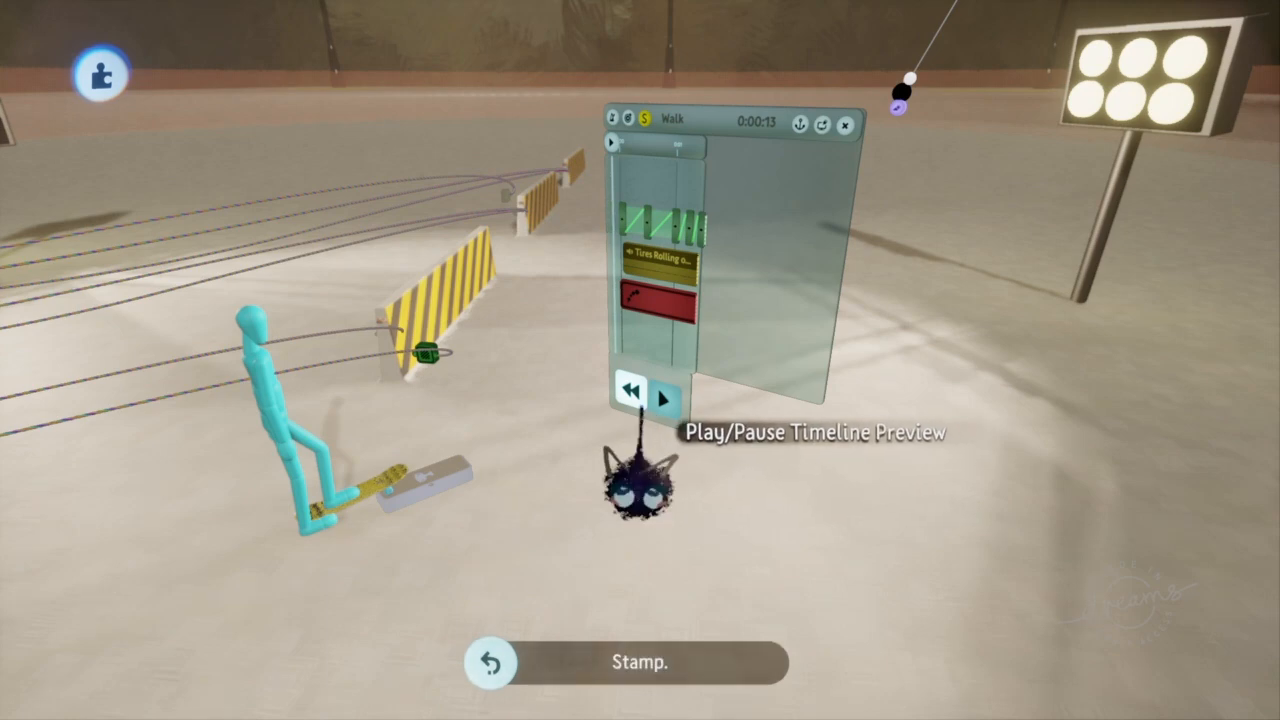
{"action": "left_click", "coordinate": [631, 394]}
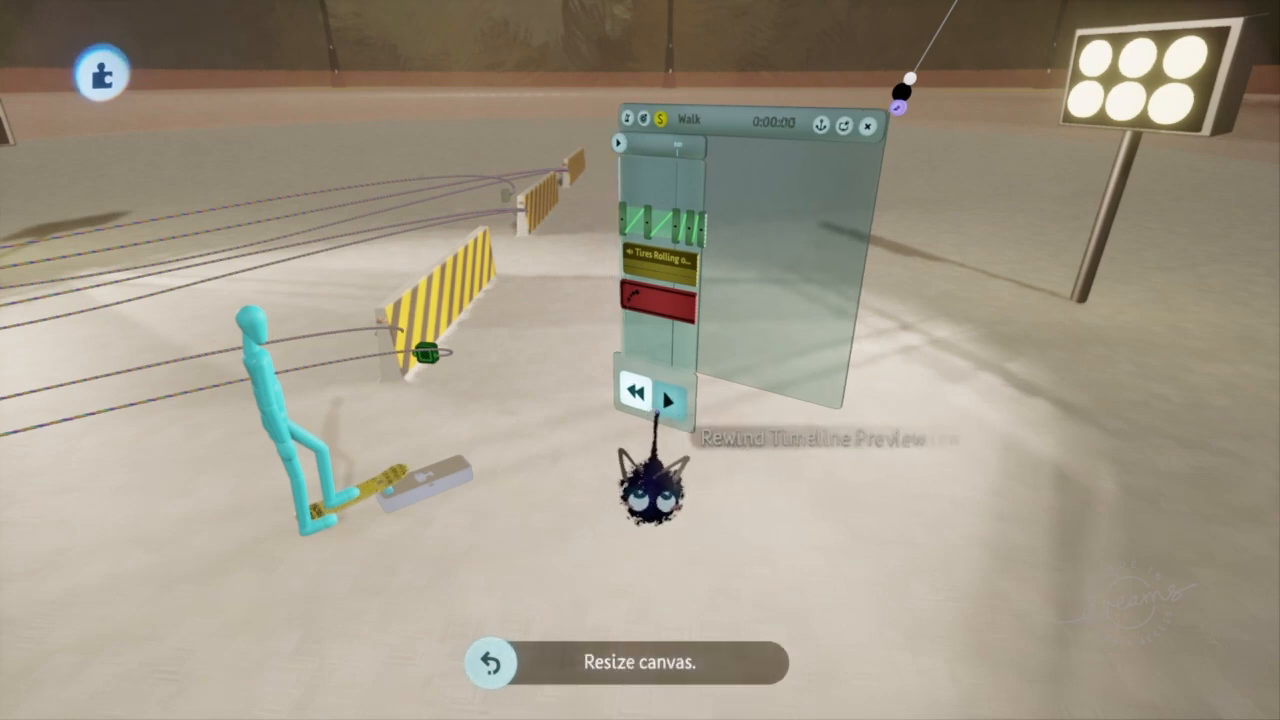
{"action": "left_click", "coordinate": [668, 395]}
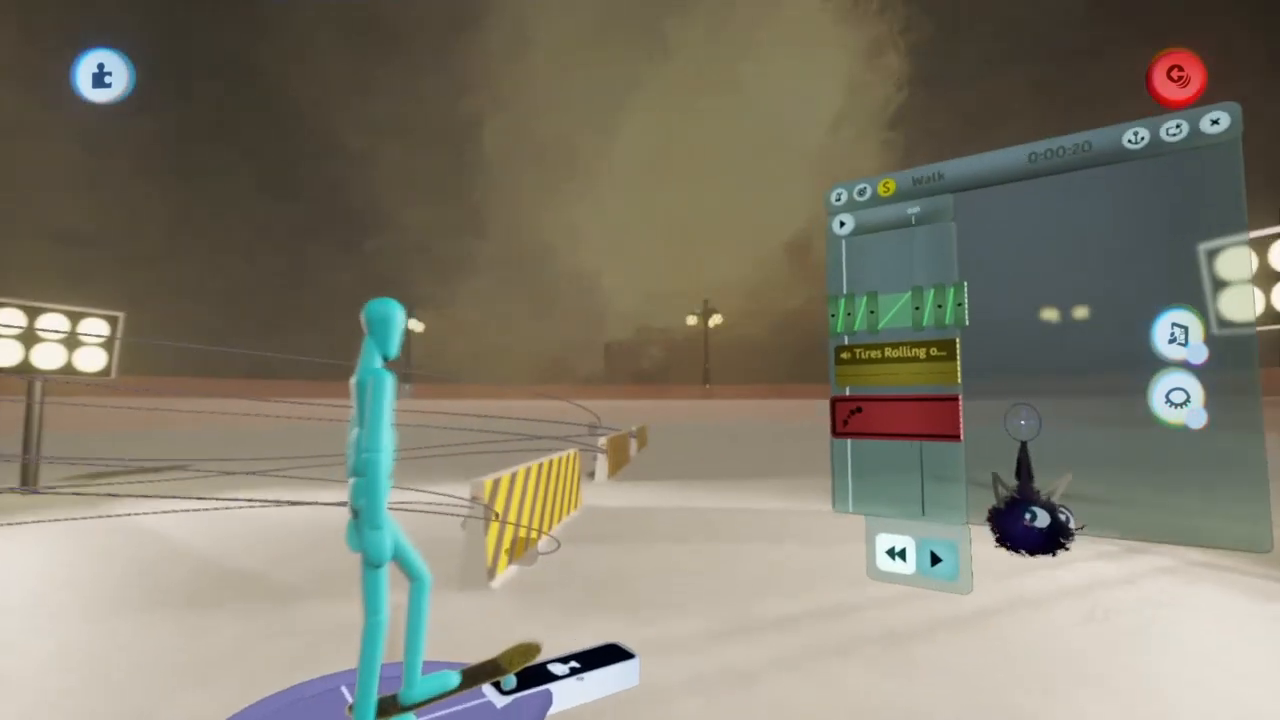
{"action": "left_click", "coordinate": [938, 558]}
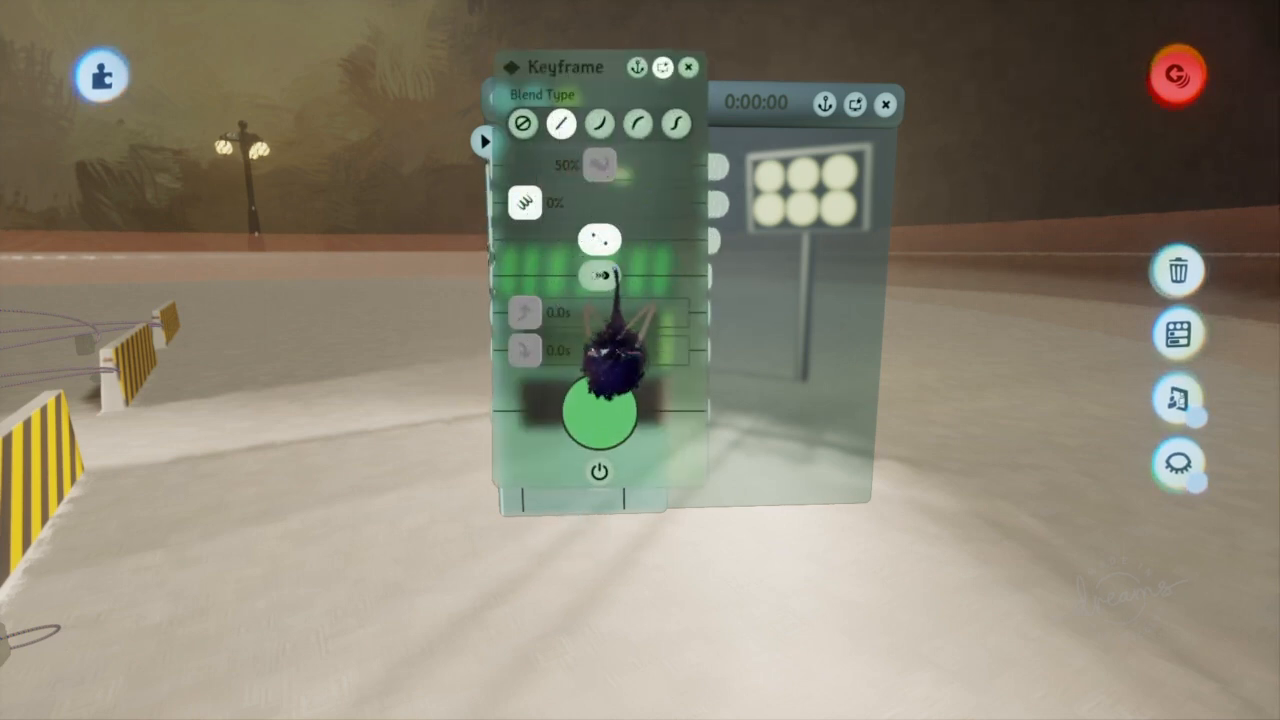
{"action": "mouse_move", "coordinate": [595, 275]}
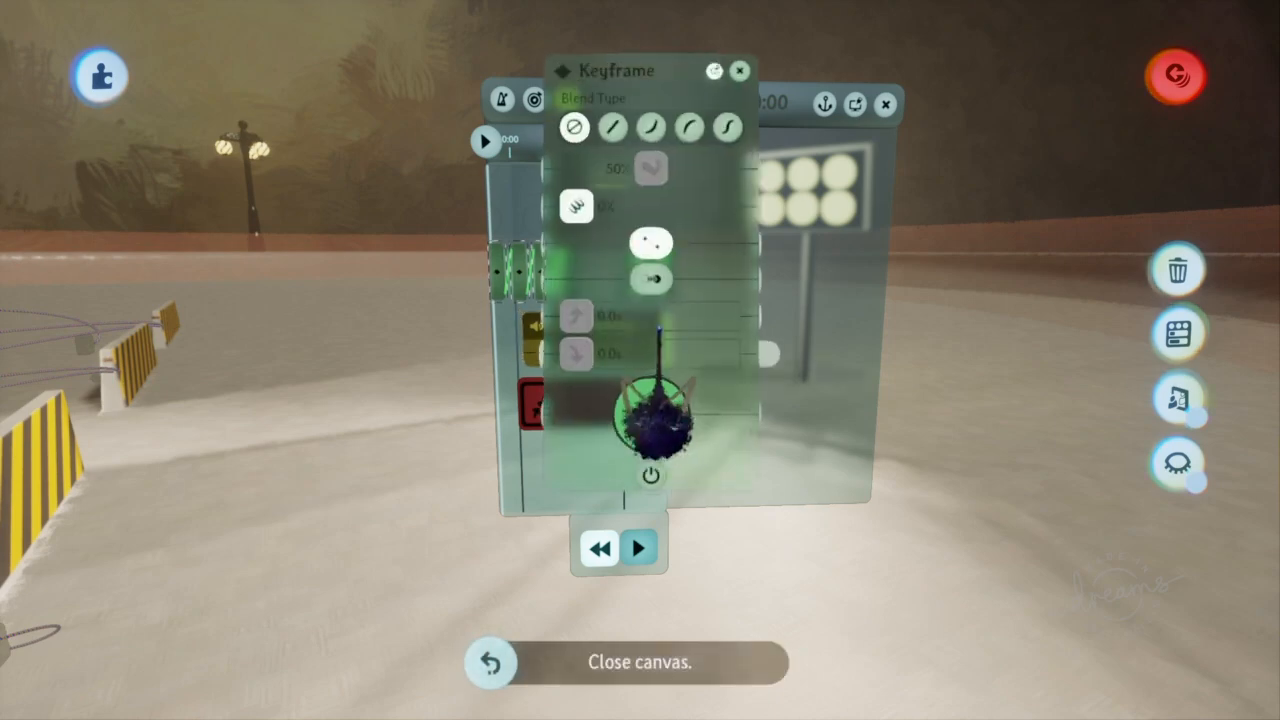
Step: Close the keyframe tweak menu with no blending applied
{"action": "left_click", "coordinate": [738, 68]}
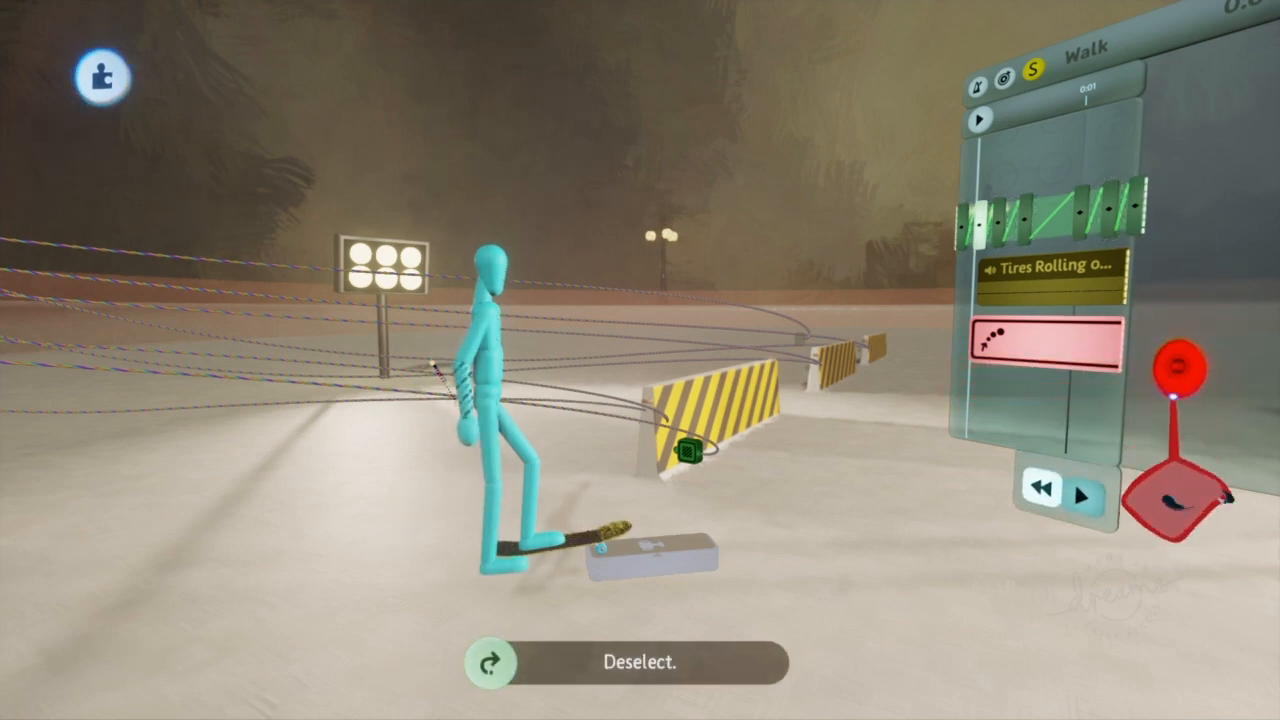
Step: Set the emitter's Properties to emit every 0.1 s with infinite emit limits
{"action": "left_click", "coordinate": [1084, 495]}
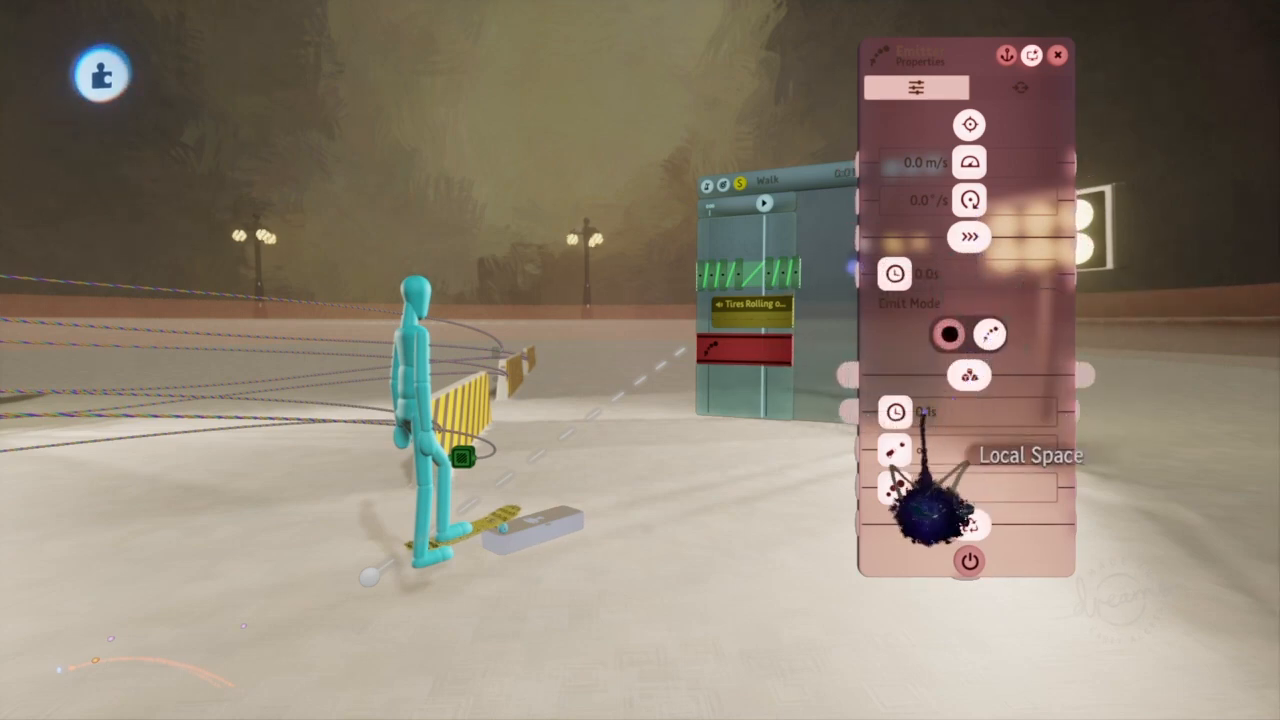
{"action": "mouse_move", "coordinate": [915, 345]}
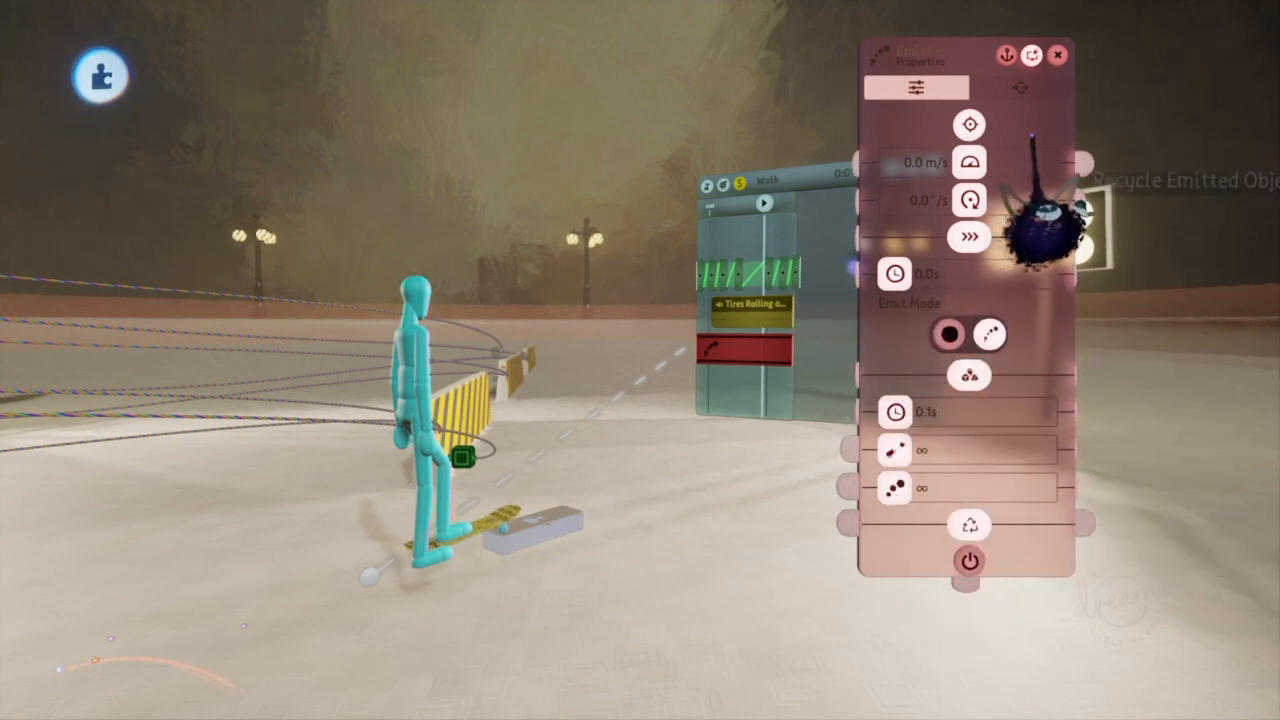
{"action": "left_click", "coordinate": [1019, 88]}
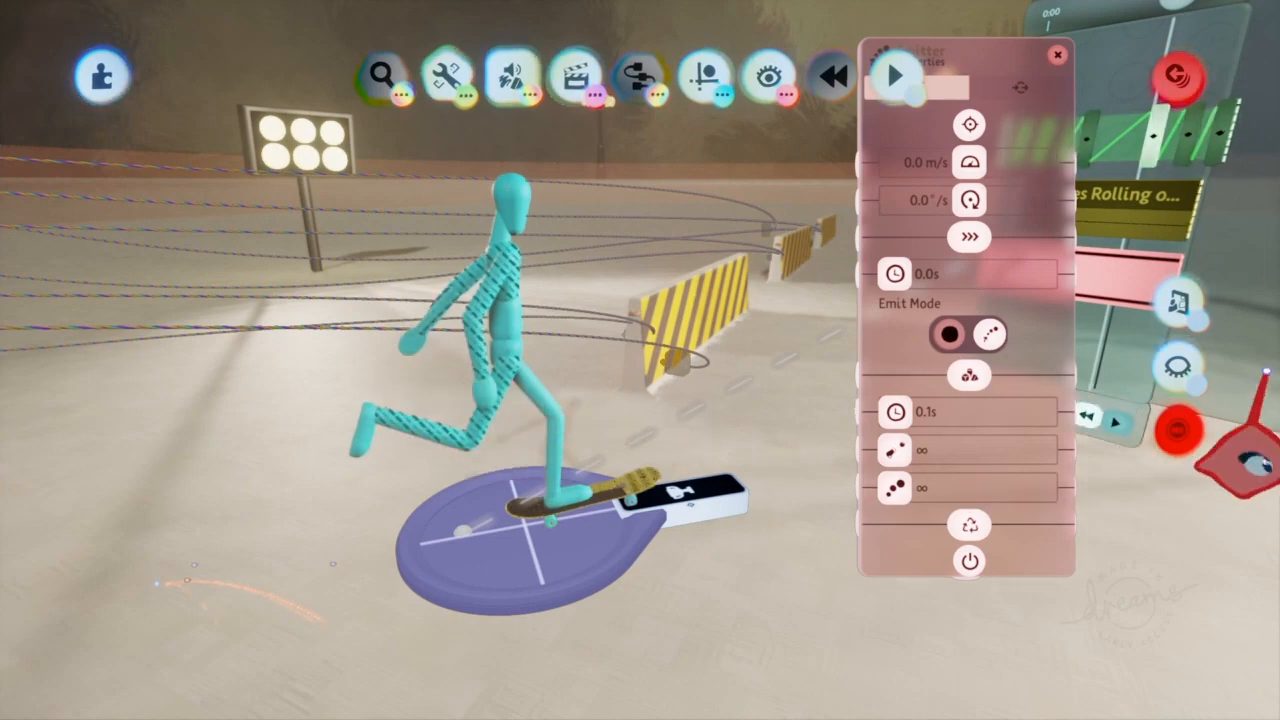
Step: Play the timeline to watch the keyframed walk pose over the skateboard
{"action": "left_click", "coordinate": [893, 75]}
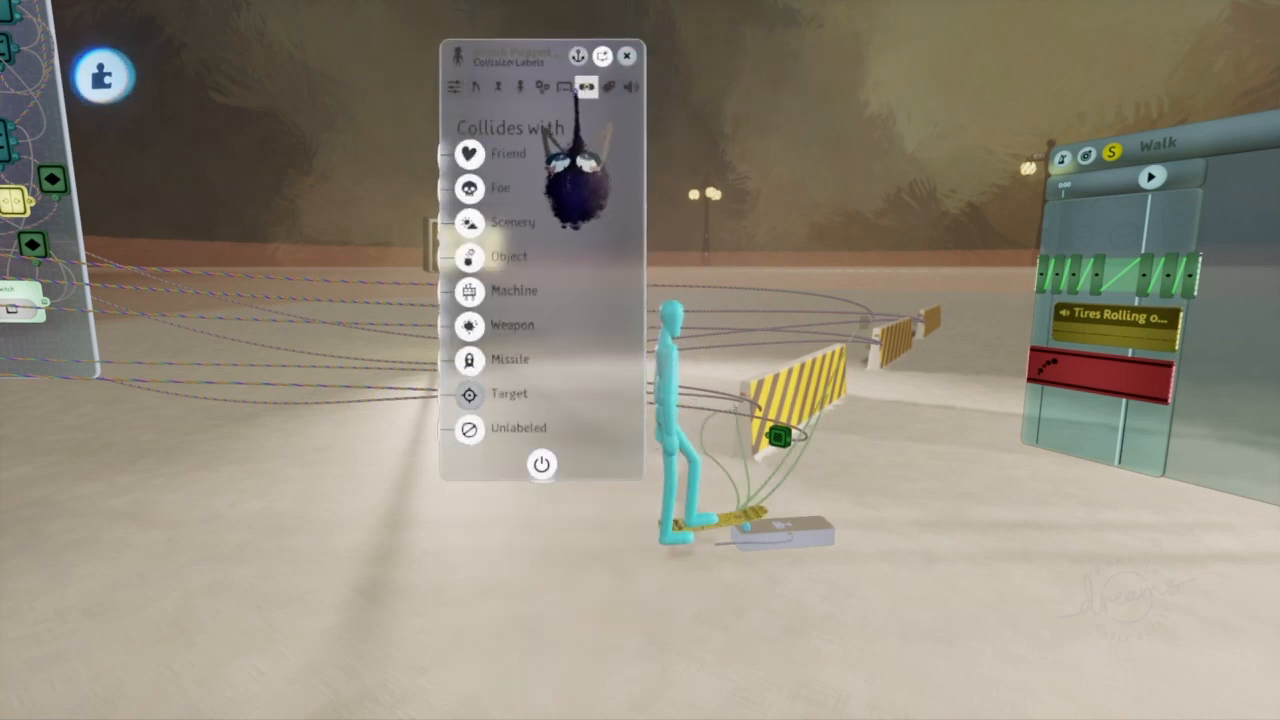
Step: Toggle the puppet's 'Collides with' labels on the Collision Labels page
{"action": "left_click", "coordinate": [564, 87]}
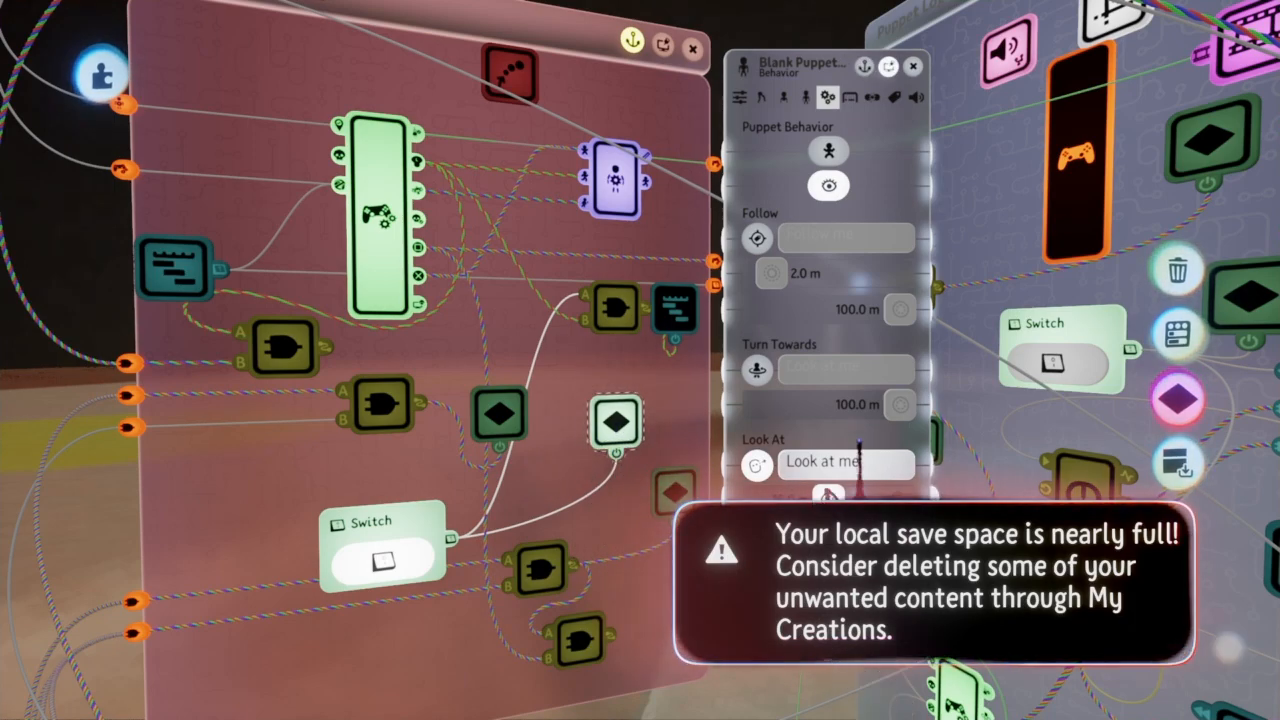
Step: Scroll the Behavior page to set Follow, Turn Towards and Look At to follow/look at me
{"action": "scroll", "scroll_direction": "down", "scroll_amount": 3}
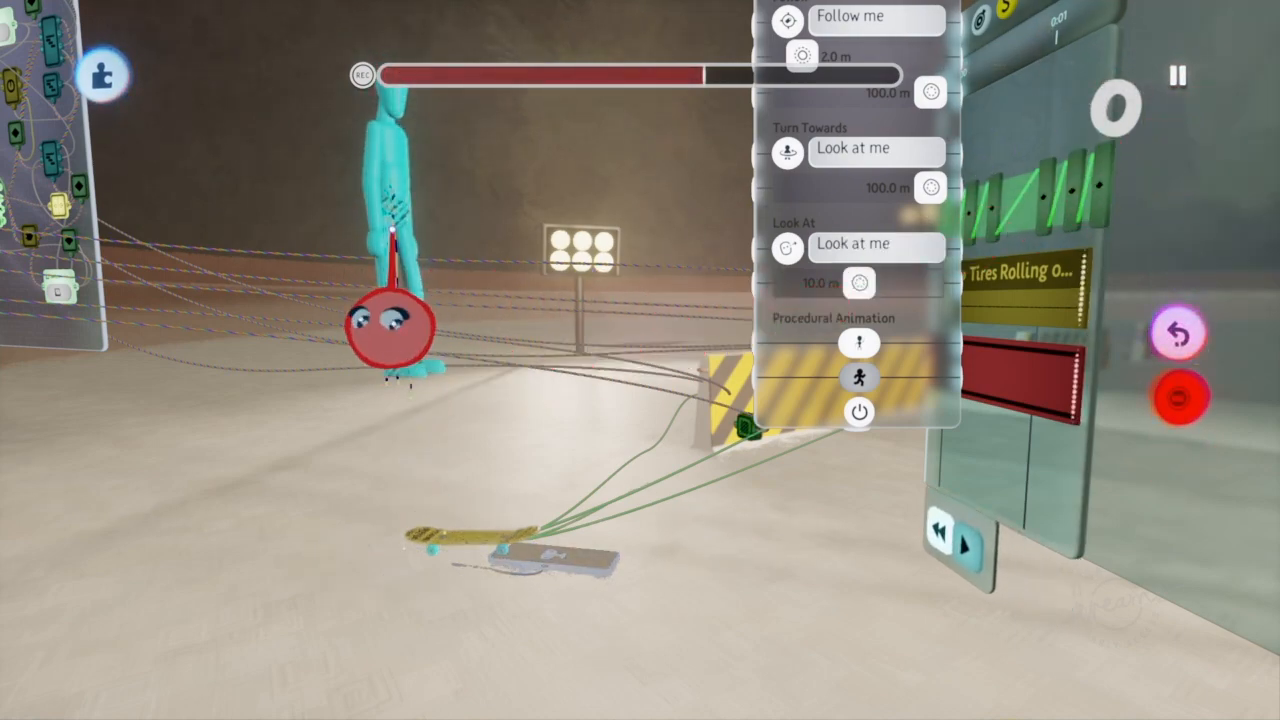
Step: Record a take of the puppet following the imp, stop, and re-record
{"action": "left_click", "coordinate": [1180, 77]}
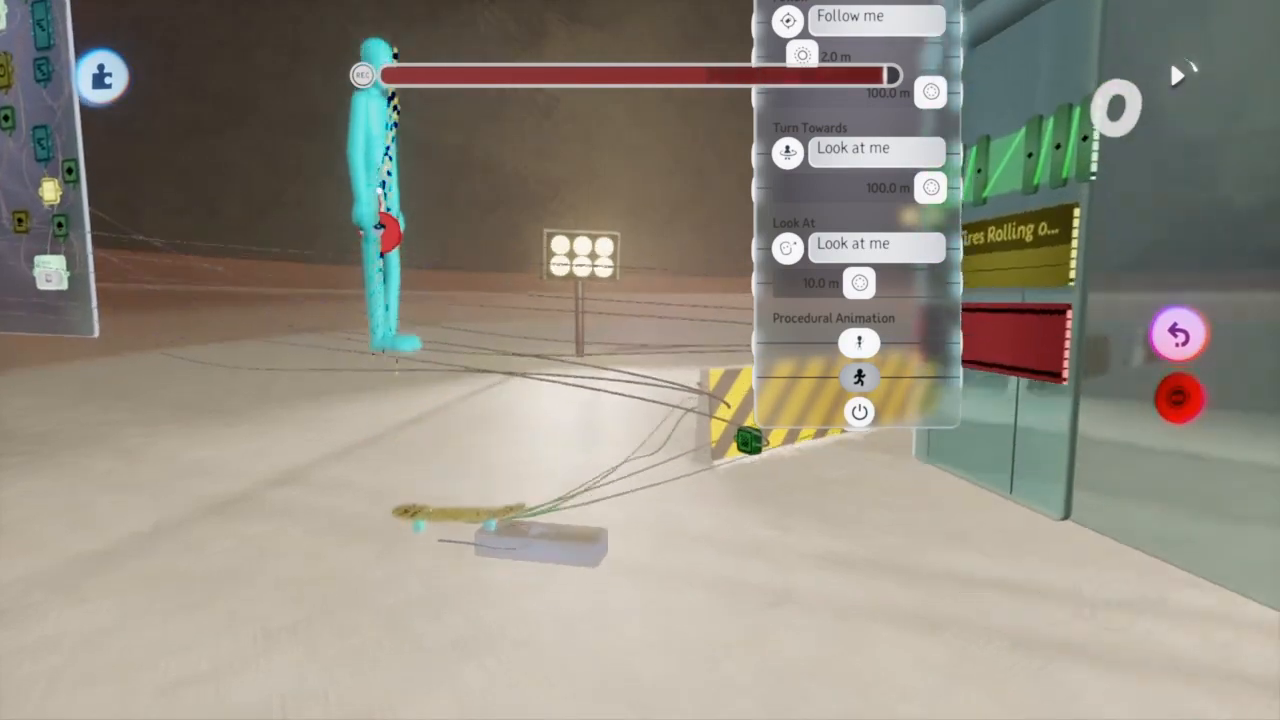
{"action": "left_click", "coordinate": [1177, 77]}
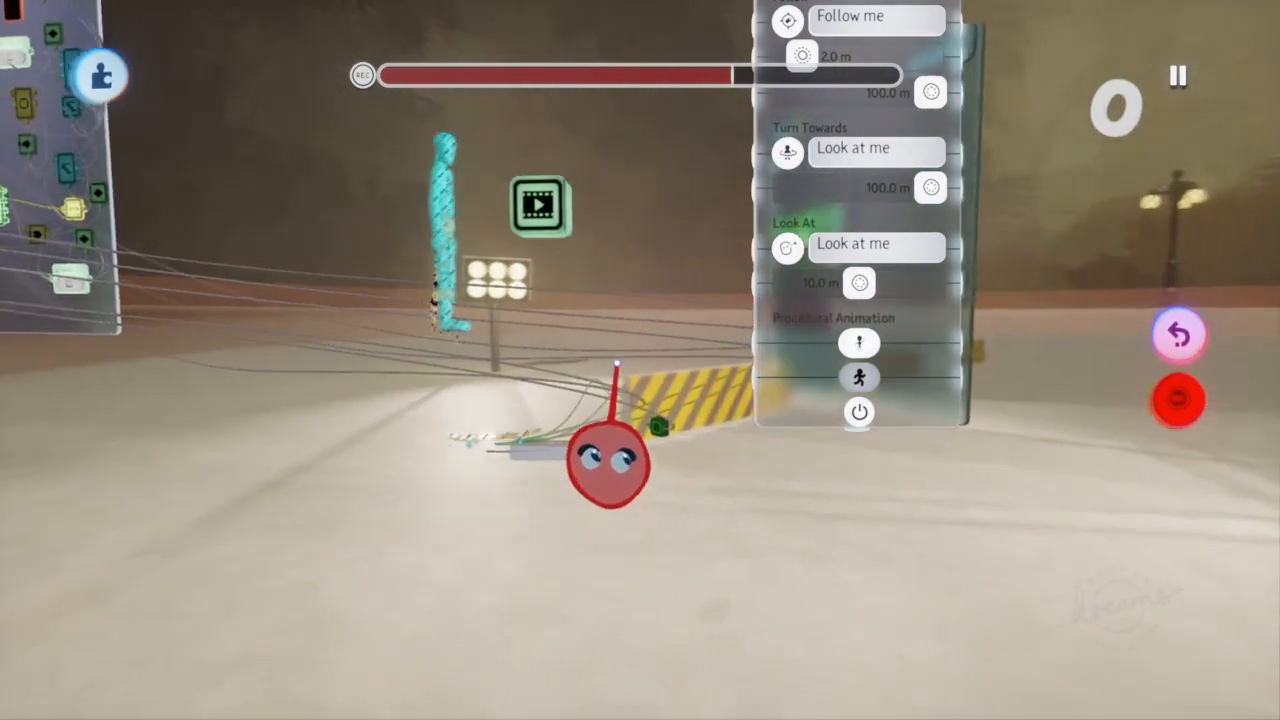
{"action": "left_click", "coordinate": [1179, 400]}
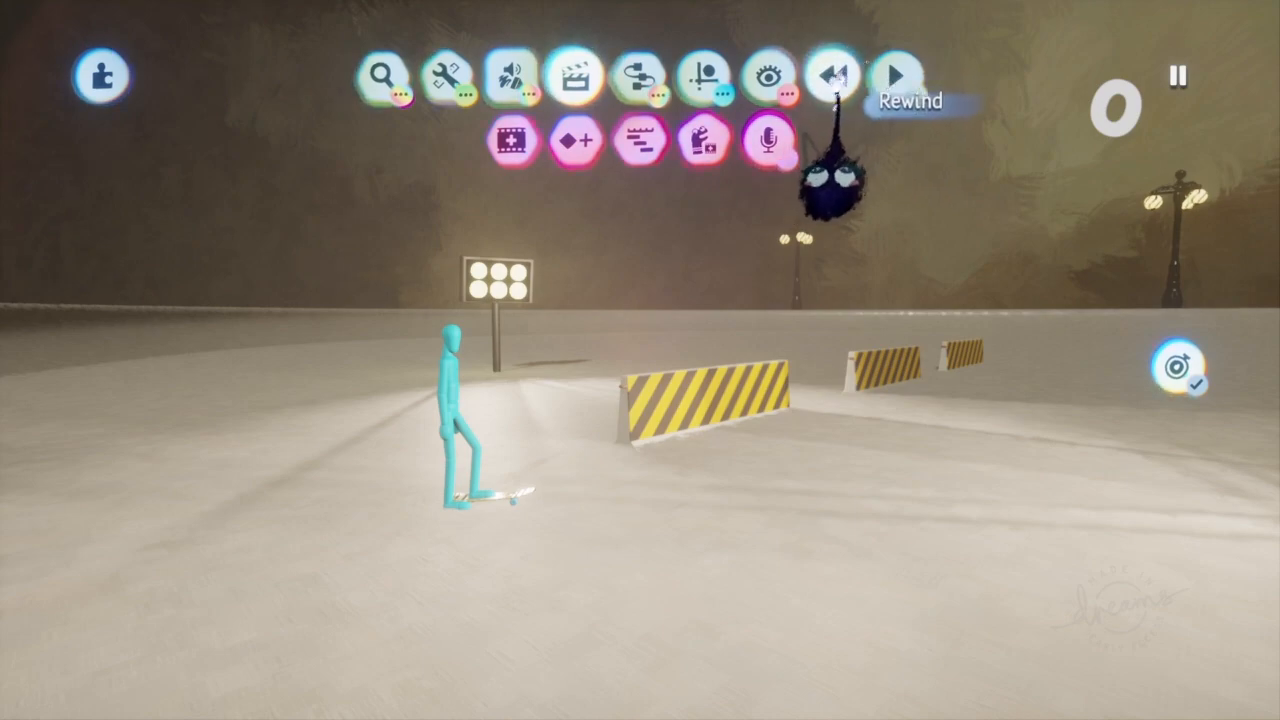
Step: Rewind the timeline so the mannequin returns to its skateboard start
{"action": "left_click", "coordinate": [827, 75]}
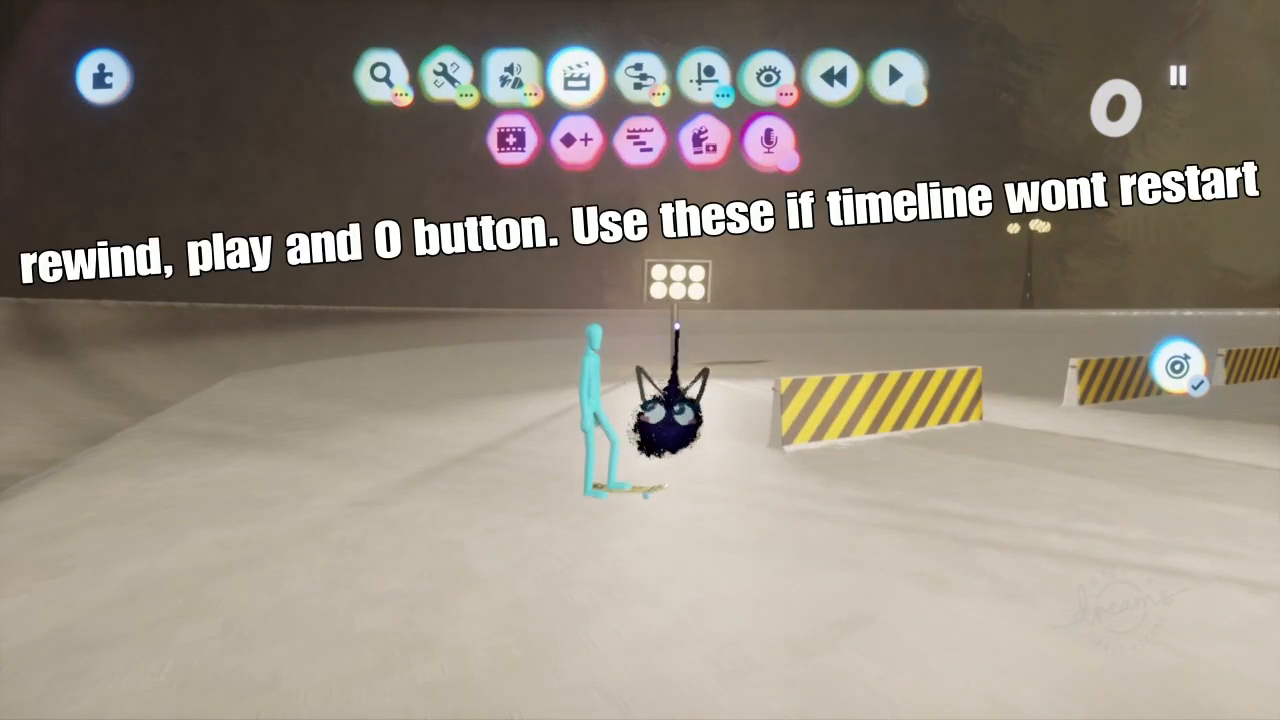